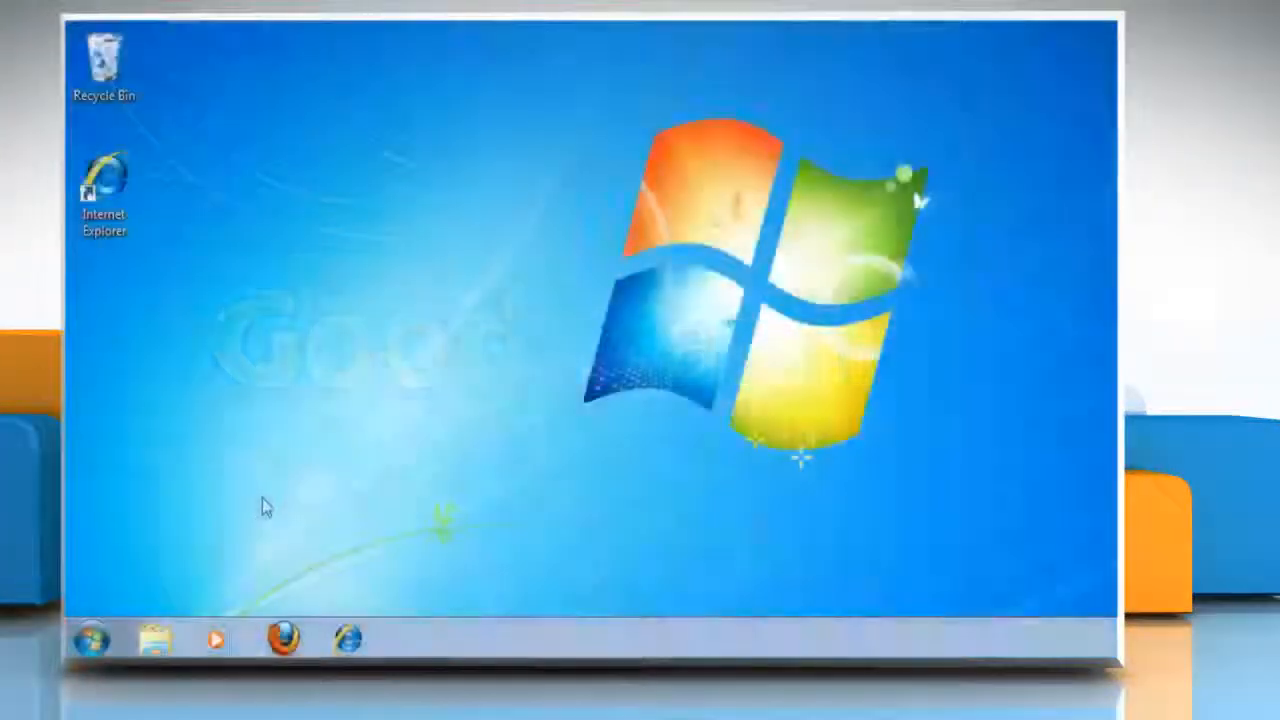
- Search the Start menu for 'Parental Control' to reach Little John's parental controls
left_click(92, 639)
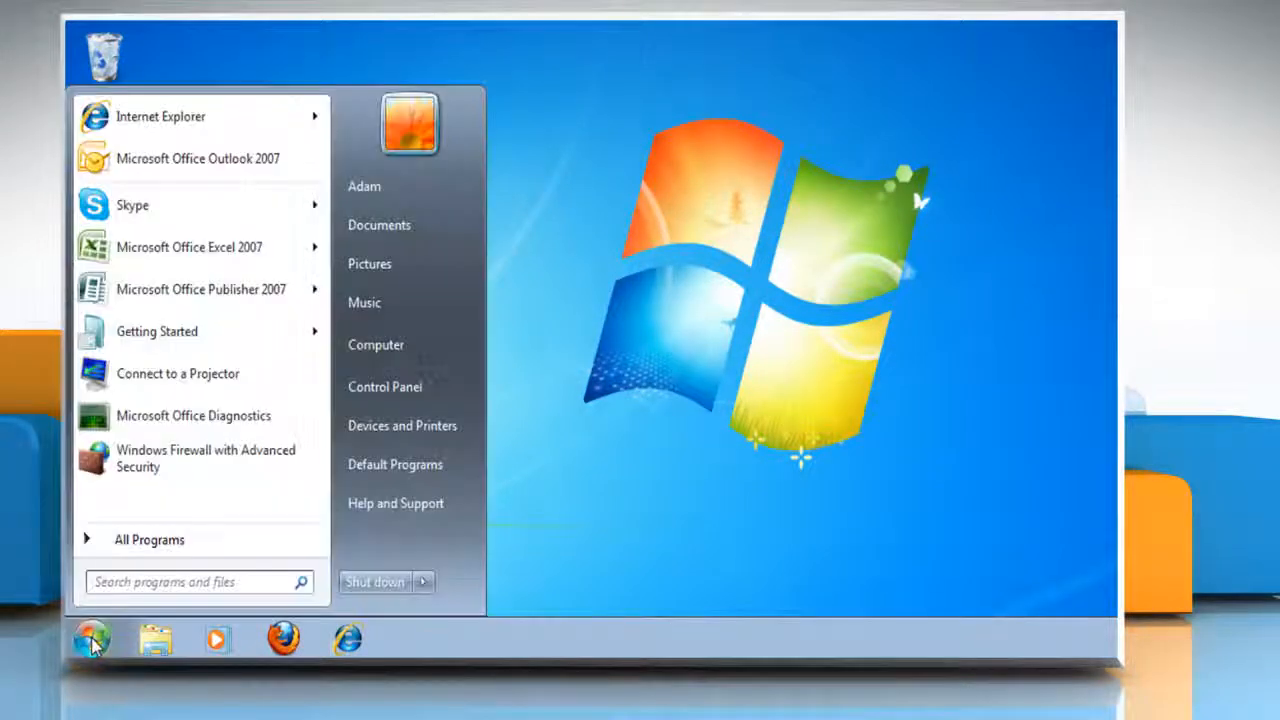
type("Parental Control")
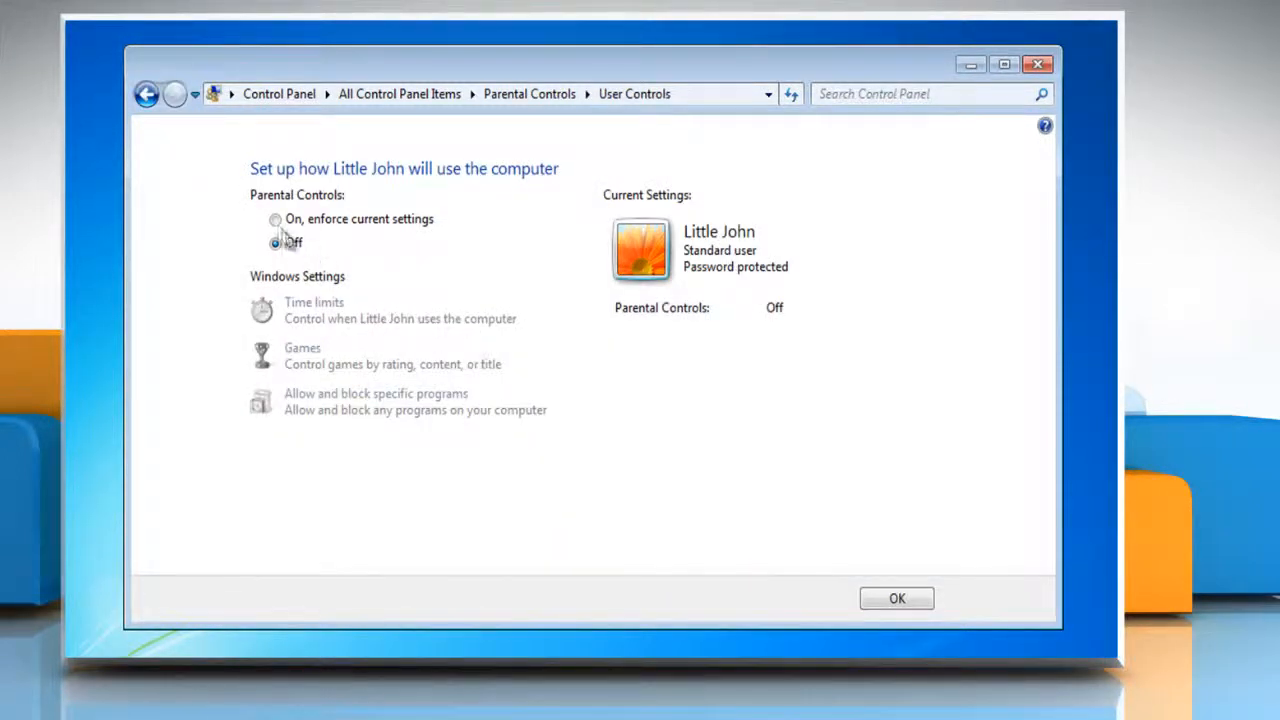
- Switch Little John's parental controls to 'On, enforce current settings'
left_click(275, 219)
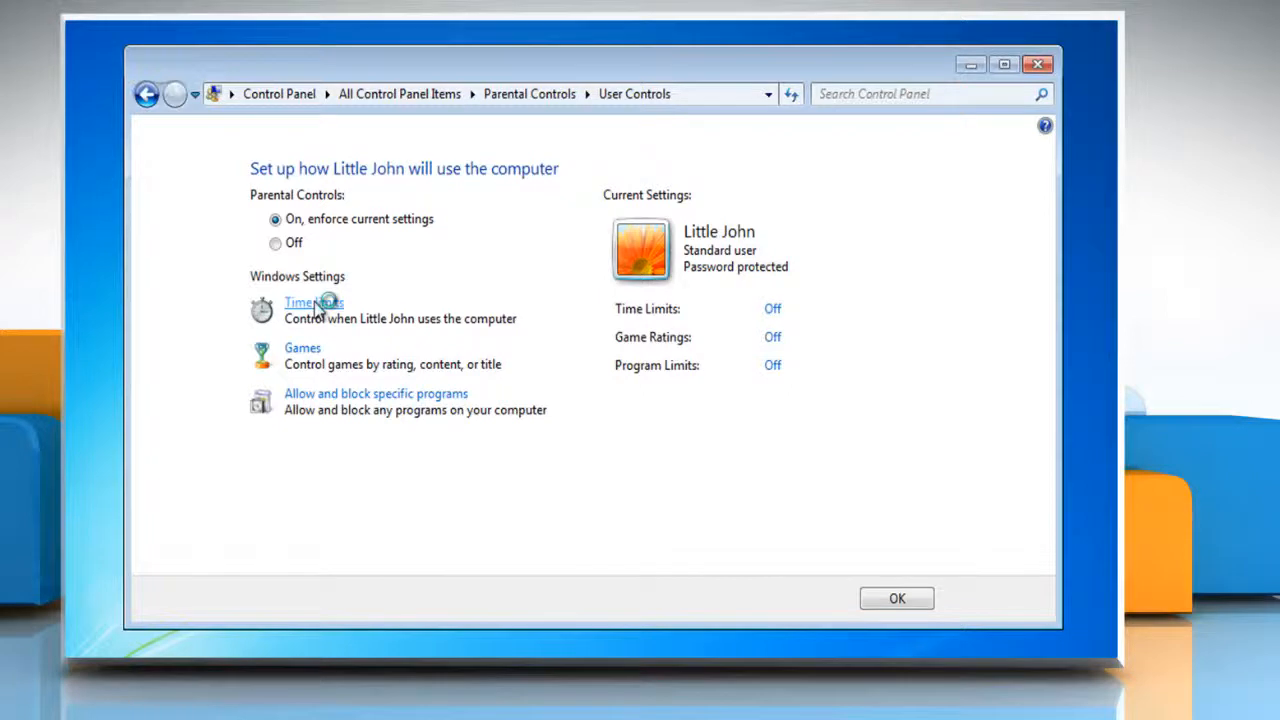
- Mark Sunday's early hours and all other hours outside the allowed daytime as blocked, then save
left_click(314, 302)
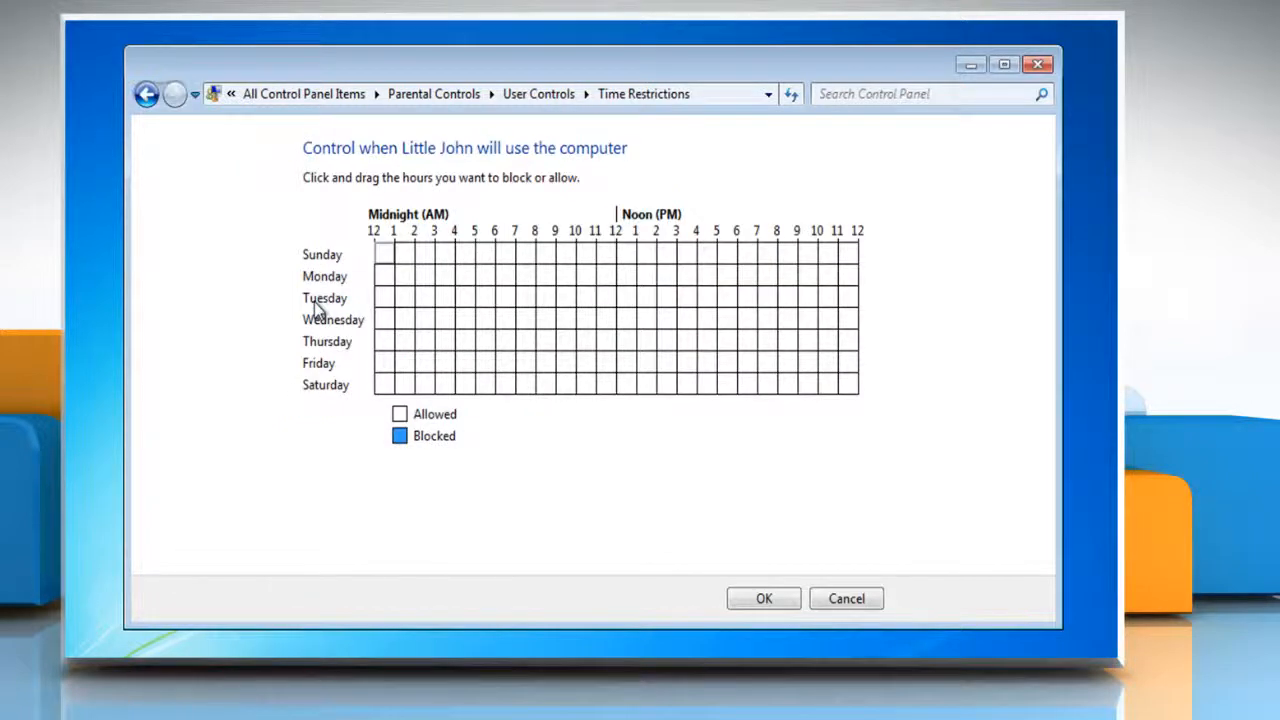
mouse_move(335, 308)
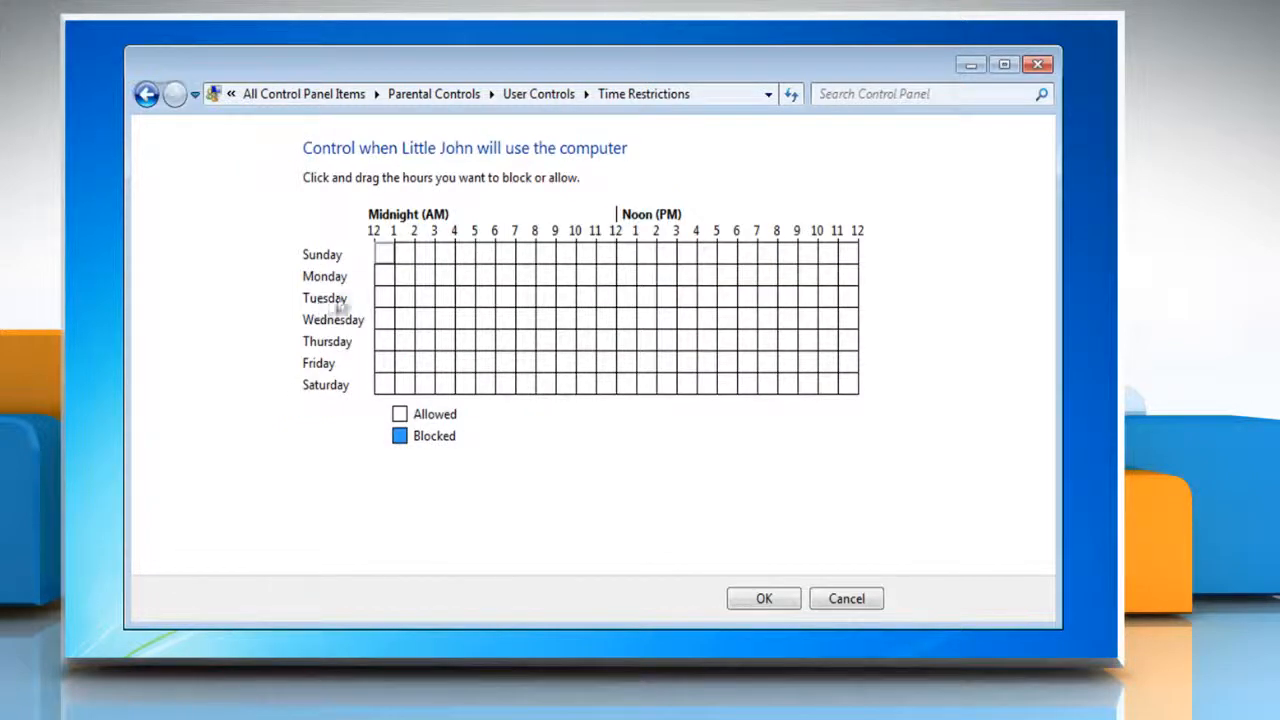
left_click_drag(378, 253, 408, 253)
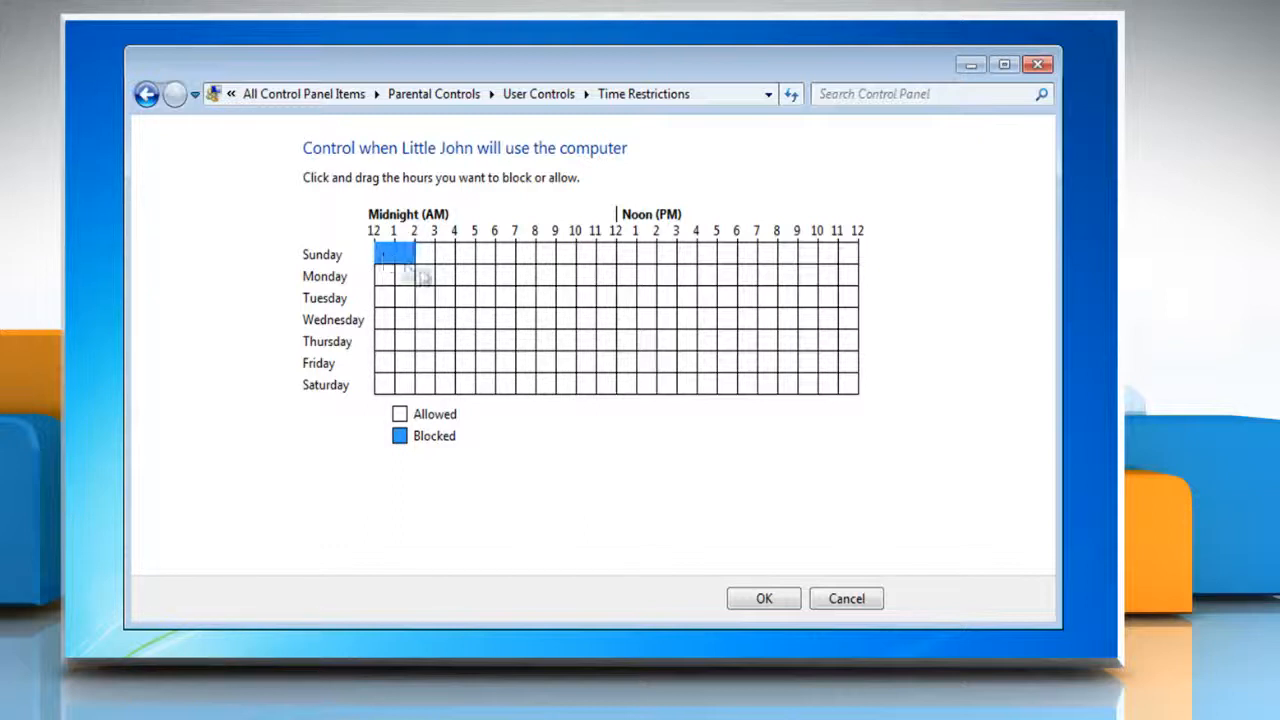
left_click_drag(393, 254, 545, 385)
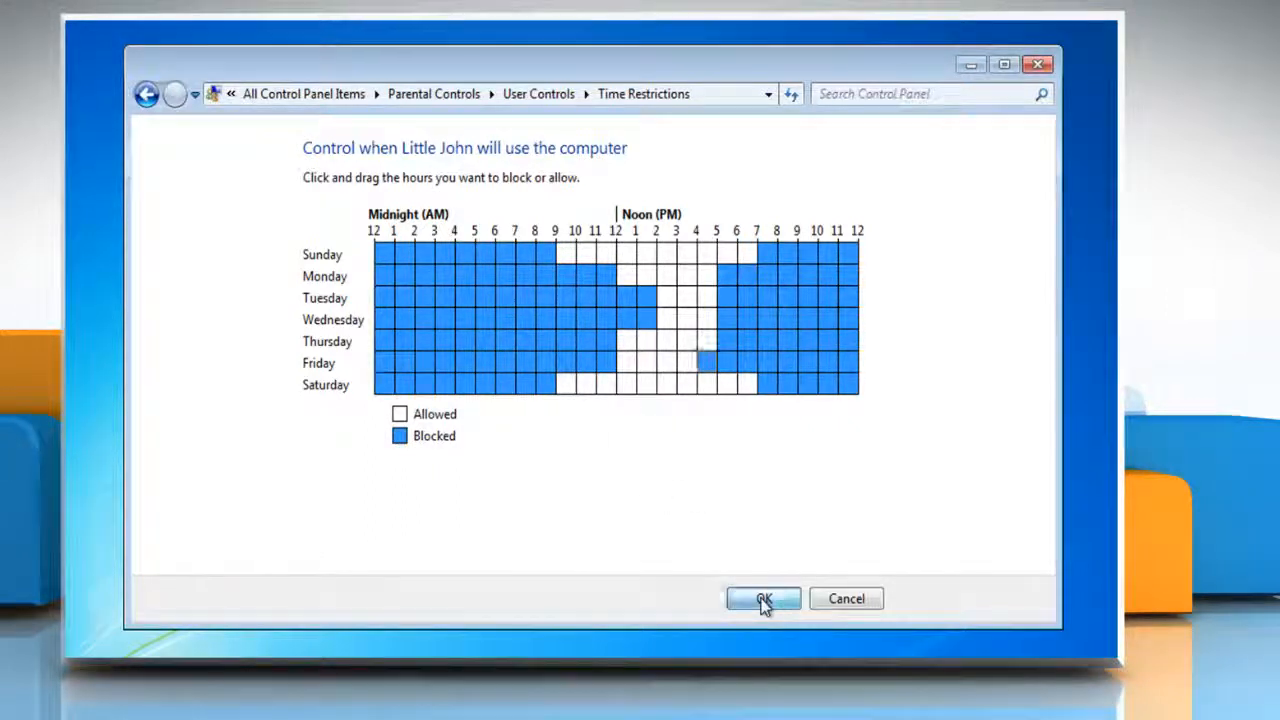
left_click(763, 598)
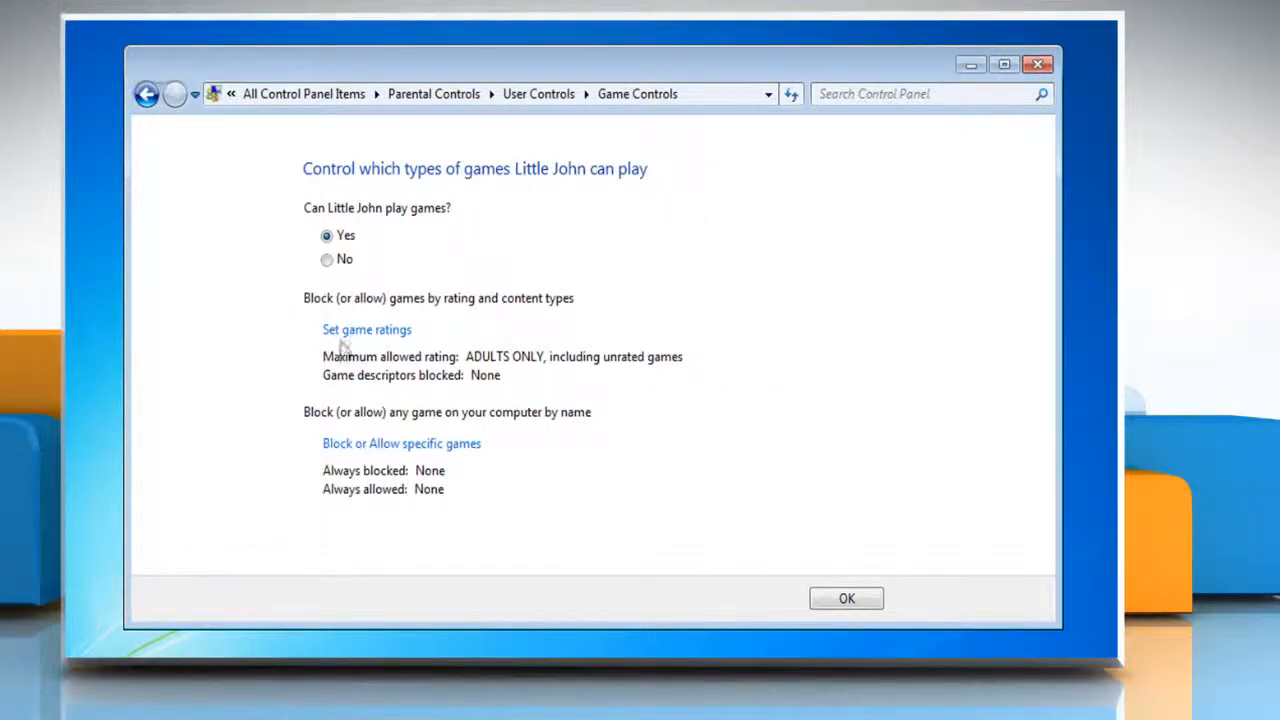
mouse_move(367, 330)
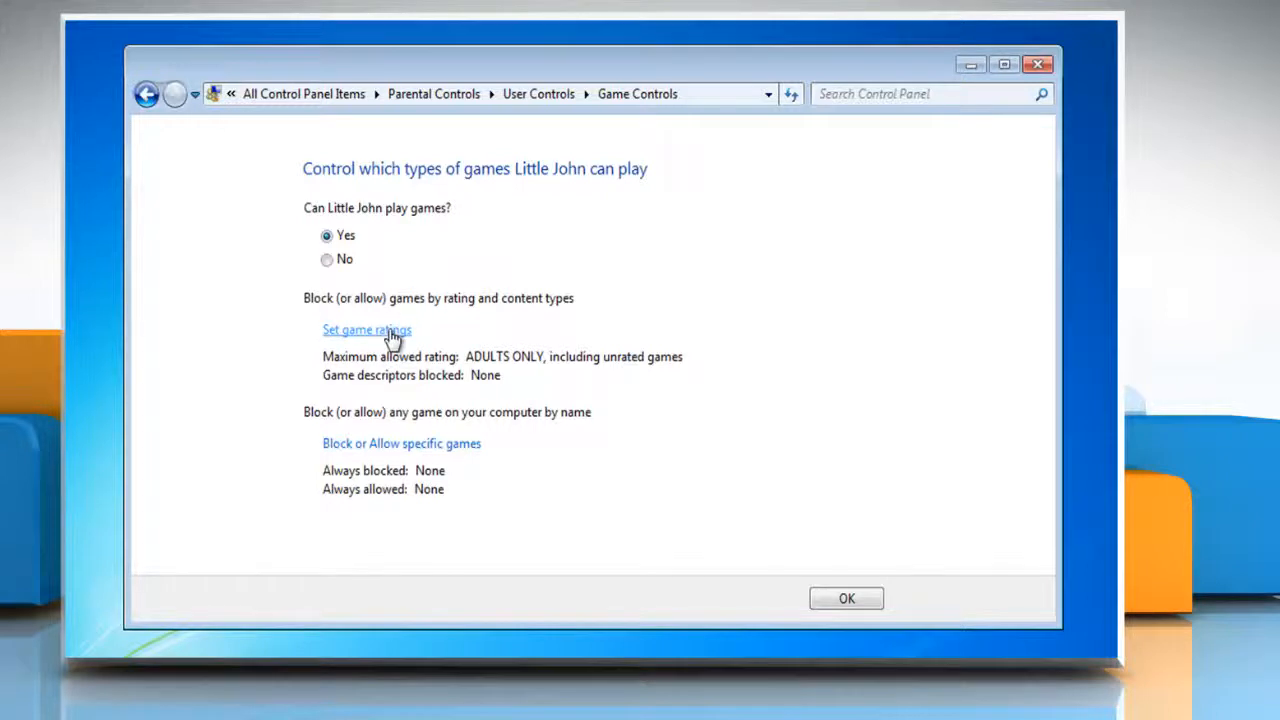
- Open Little John's game ratings page and scroll down to the blockable content types
left_click(366, 330)
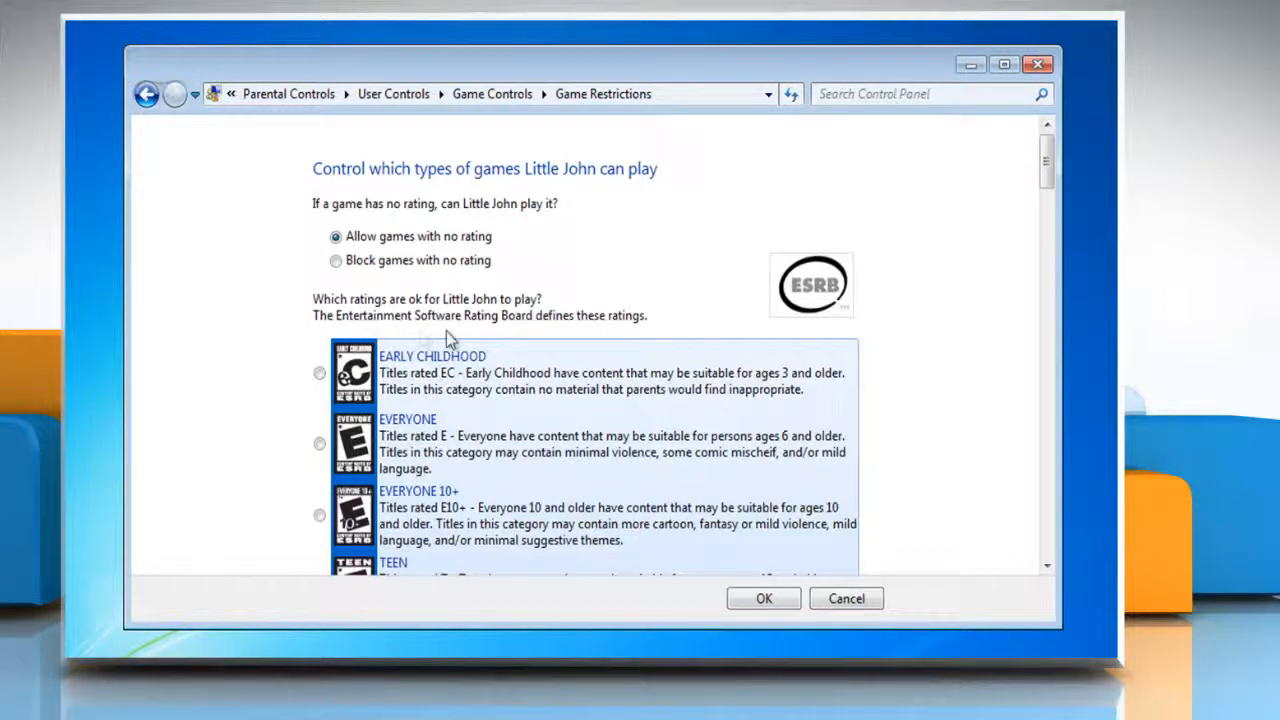
scroll("down", 3)
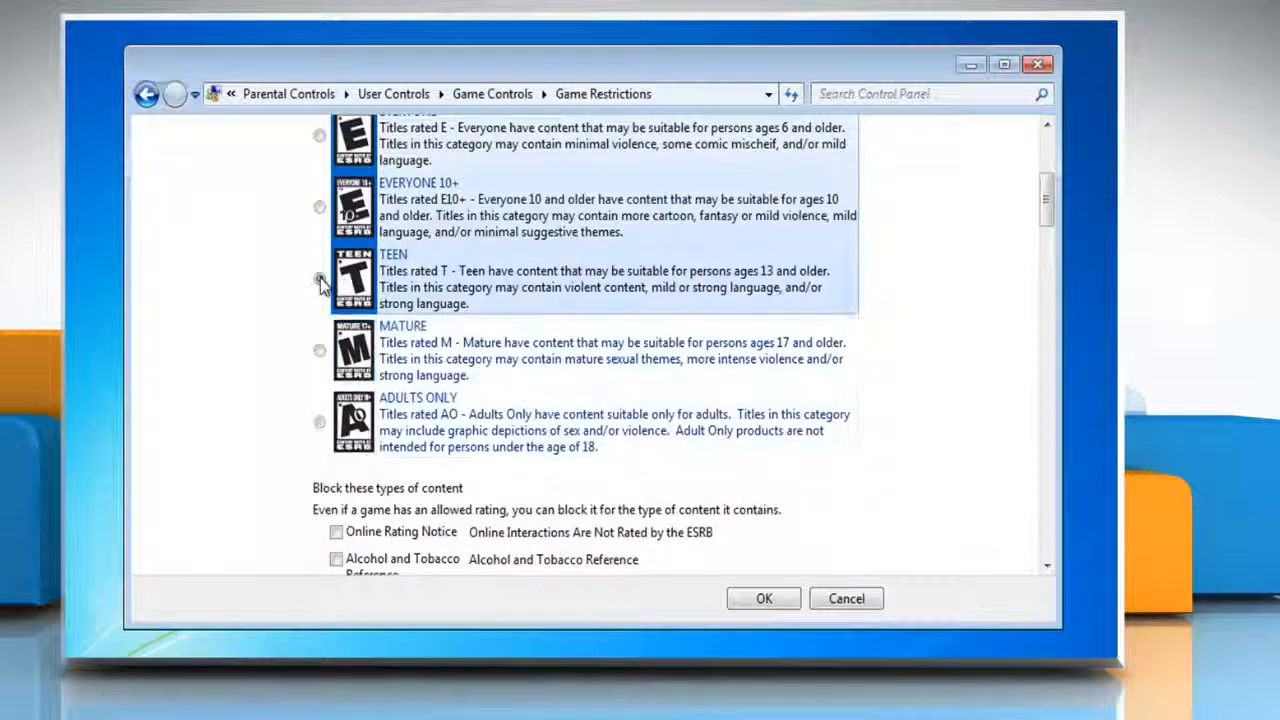
scroll("down", 3)
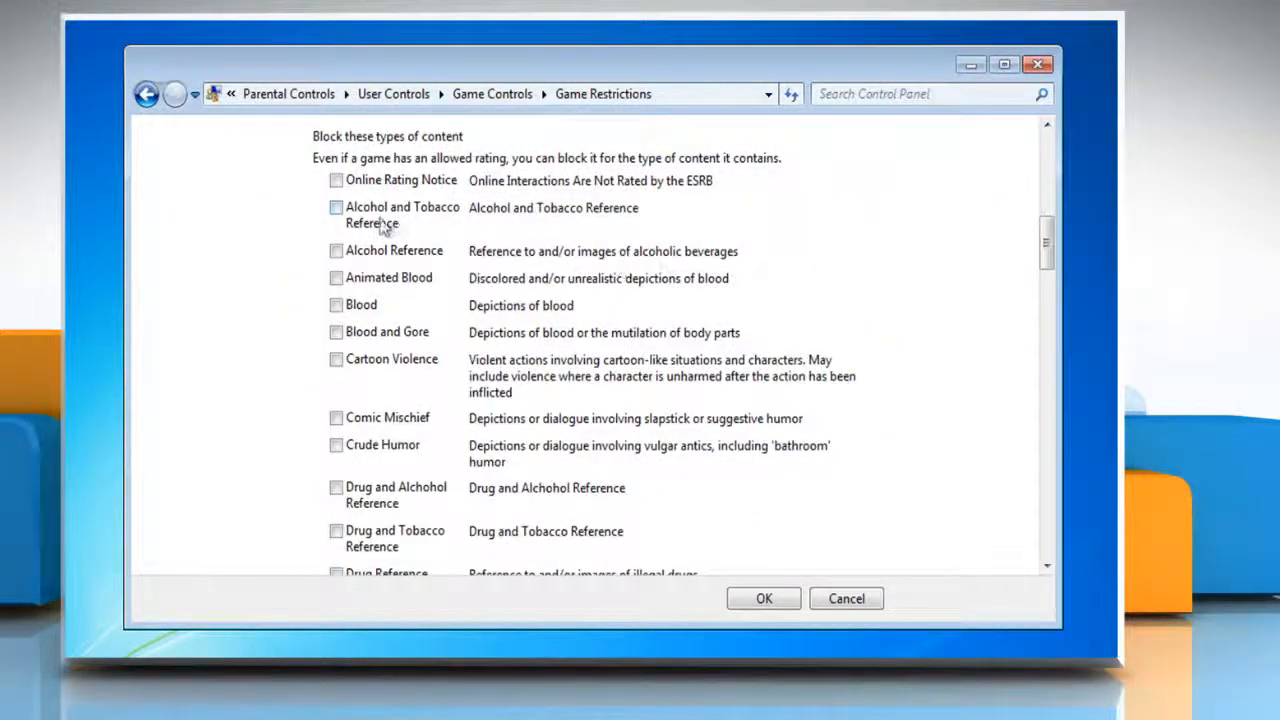
- Block alcohol-and-tobacco and alcohol reference content in games, then save the ratings
left_click(336, 207)
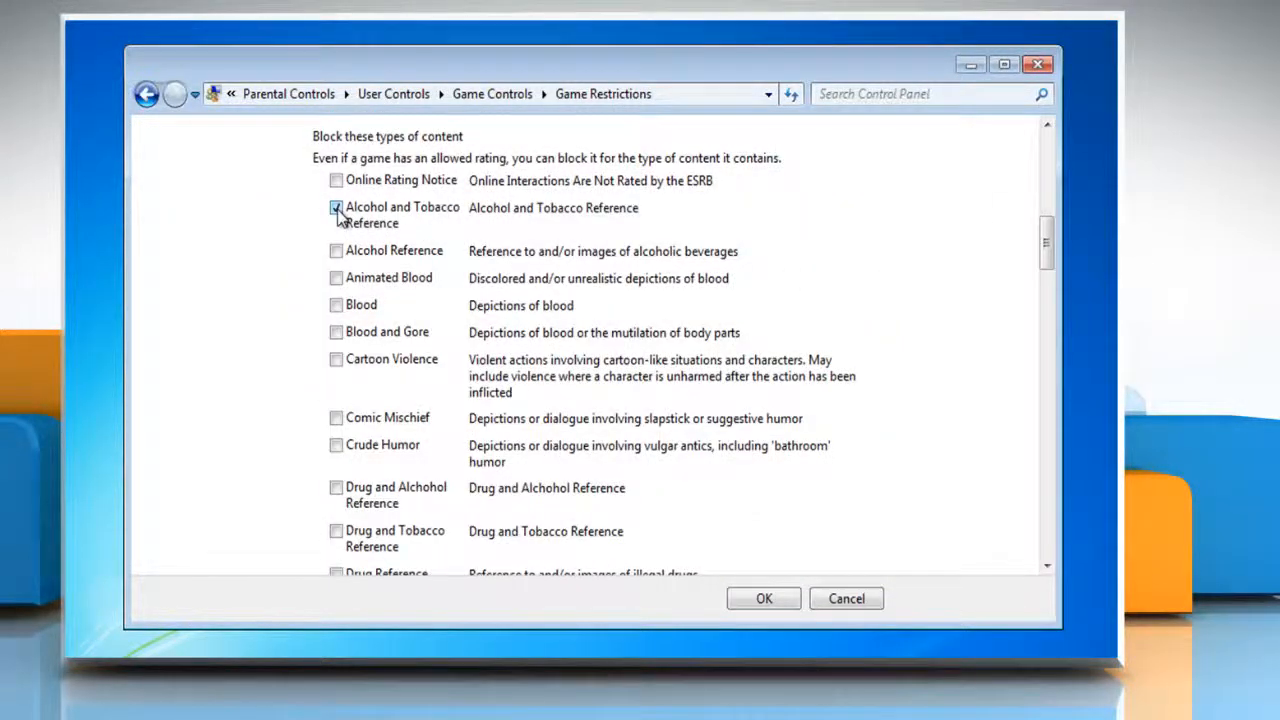
left_click(336, 250)
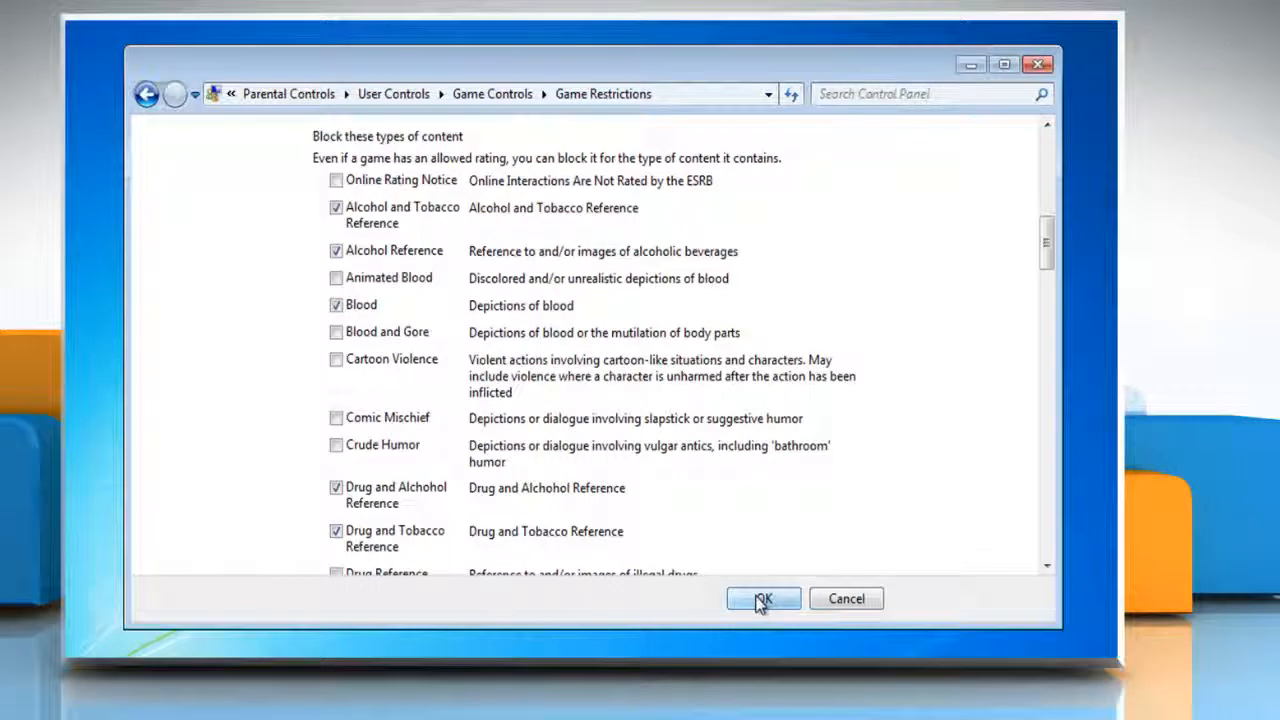
left_click(763, 598)
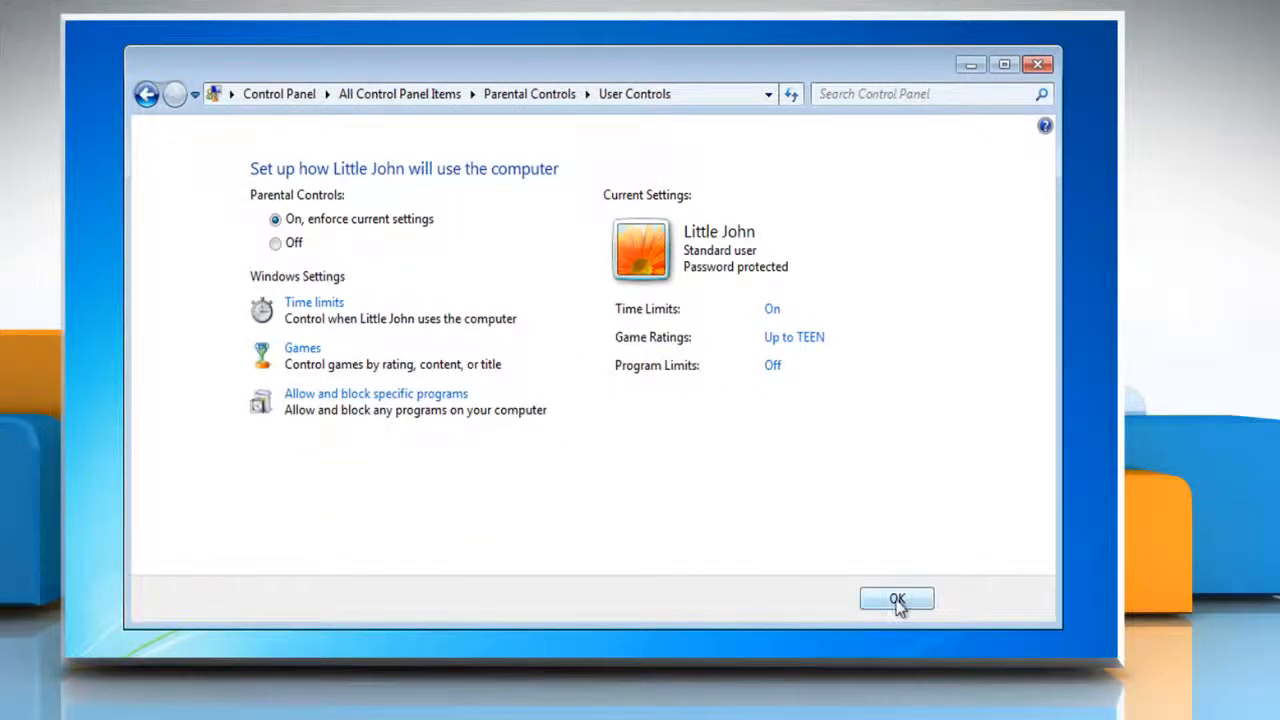